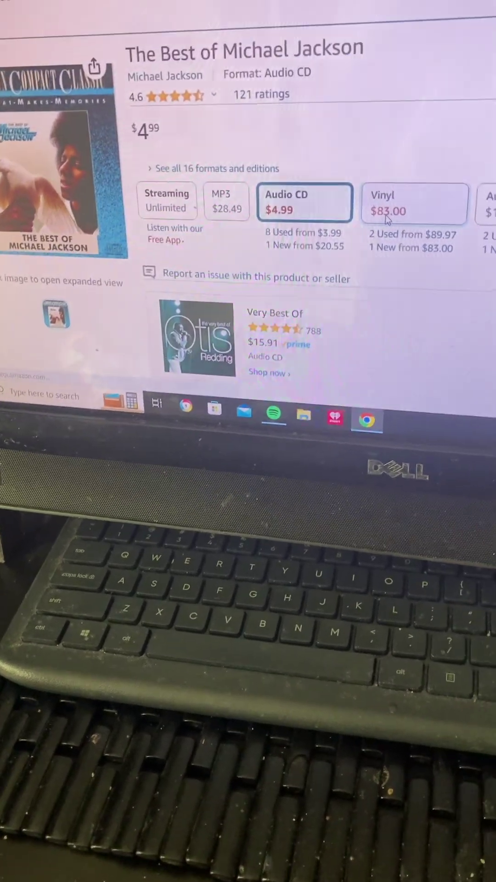
Step: Select the $83.00 Vinyl format option to load the Michael Jackson LP listing
click(414, 202)
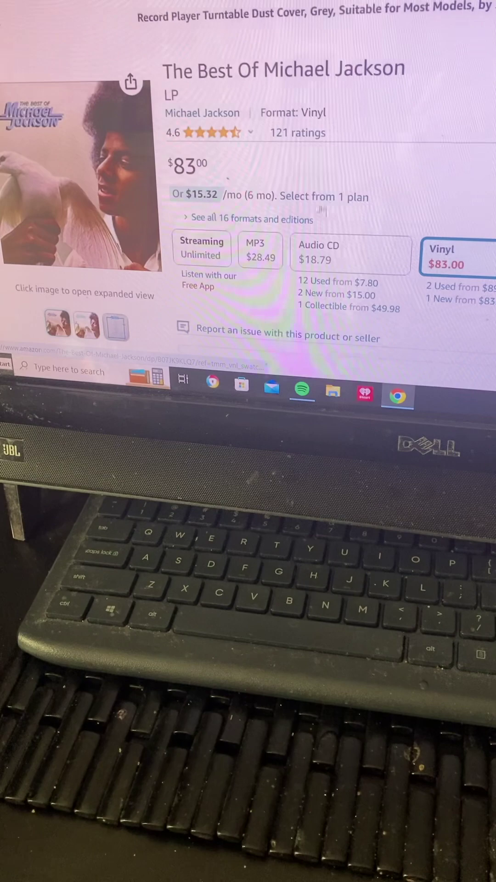